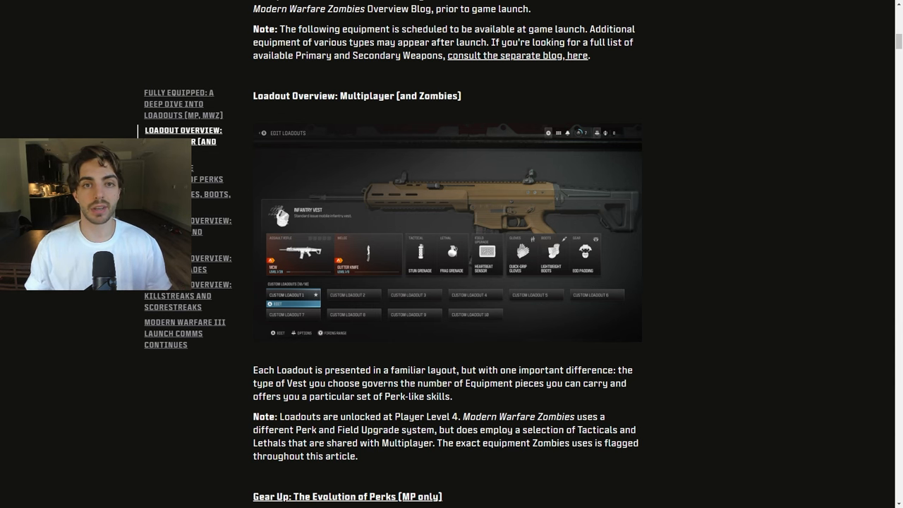
Step: Scroll past the loadout overview to the Vests (6, MP only) section
scroll(down, 3)
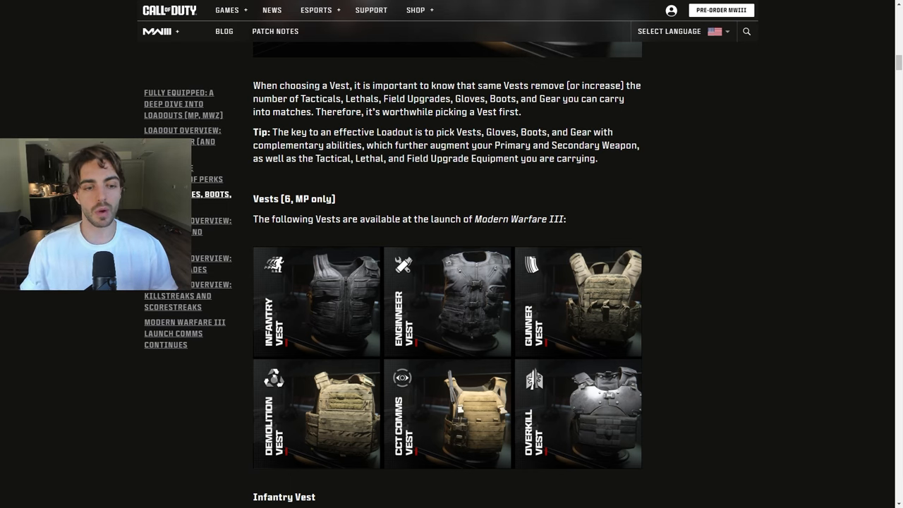
Step: Scroll to the Infantry Vest entry and mark its slots and Lightweight Boots effect
scroll(down, 3)
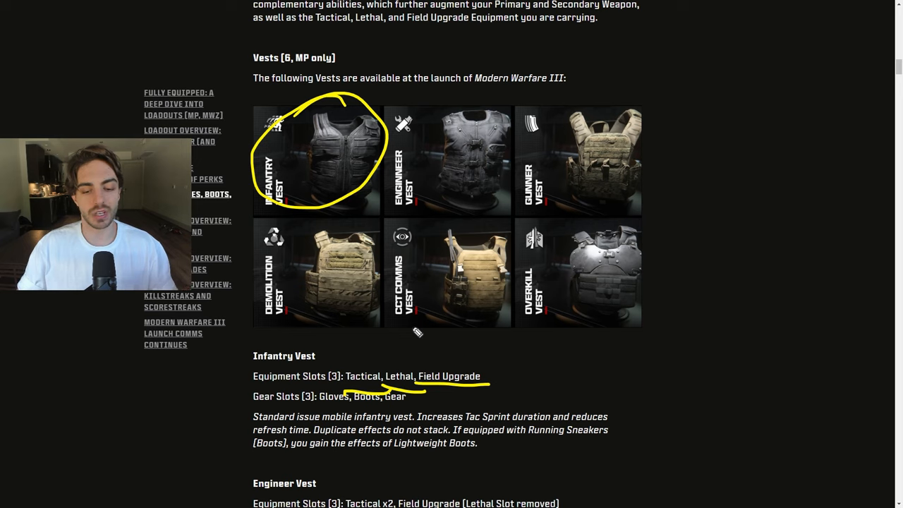
mouse_move(233, 319)
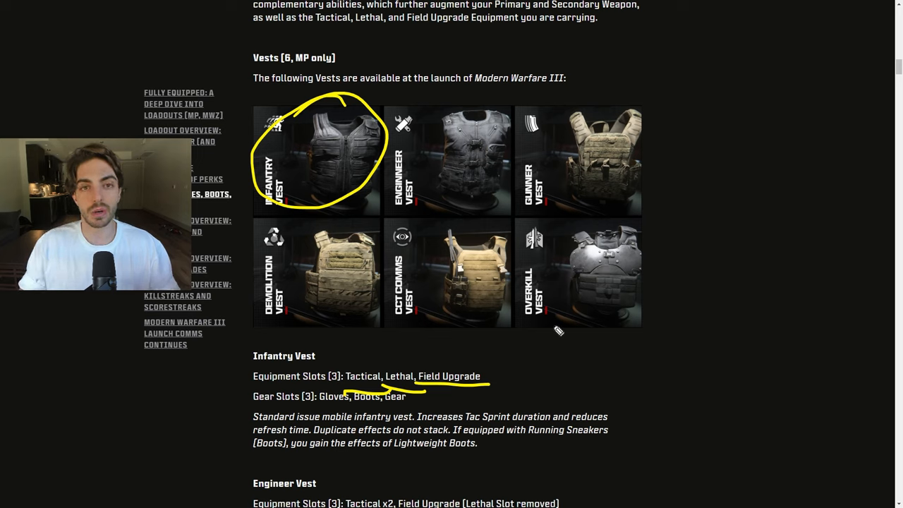
mouse_move(570, 377)
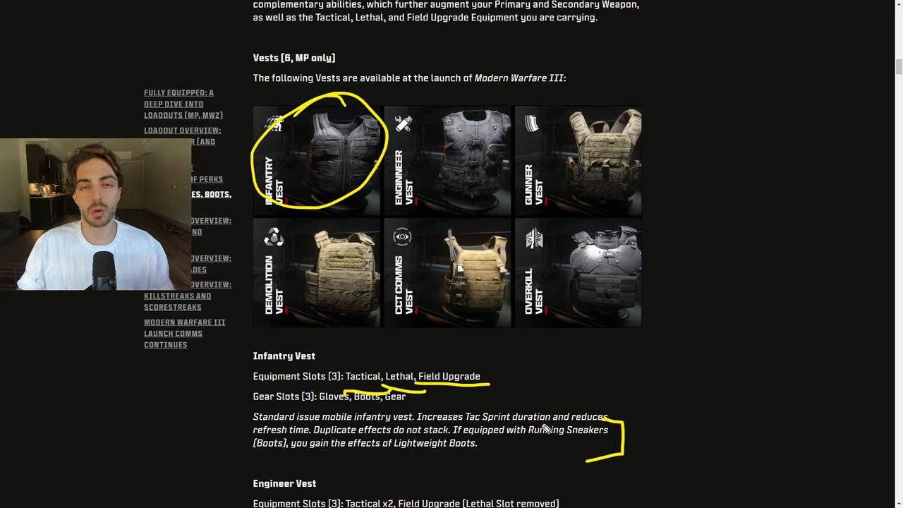
mouse_move(391, 455)
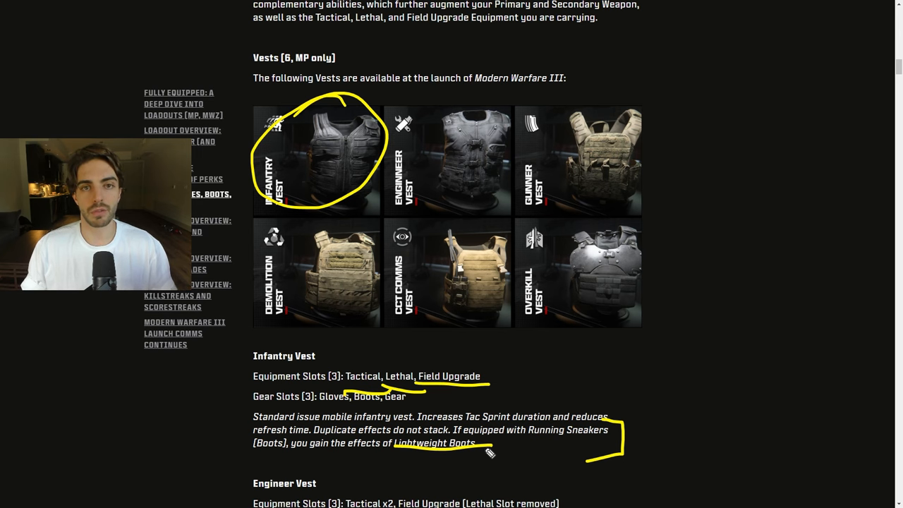
Step: Scroll to the Engineer and Gunner Vests and underline Two Primary Weapons
scroll(down, 3)
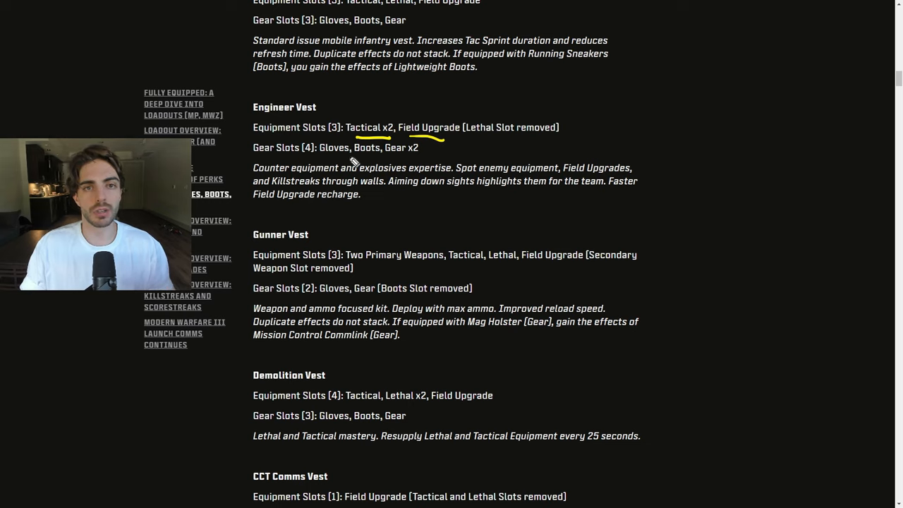
mouse_move(564, 149)
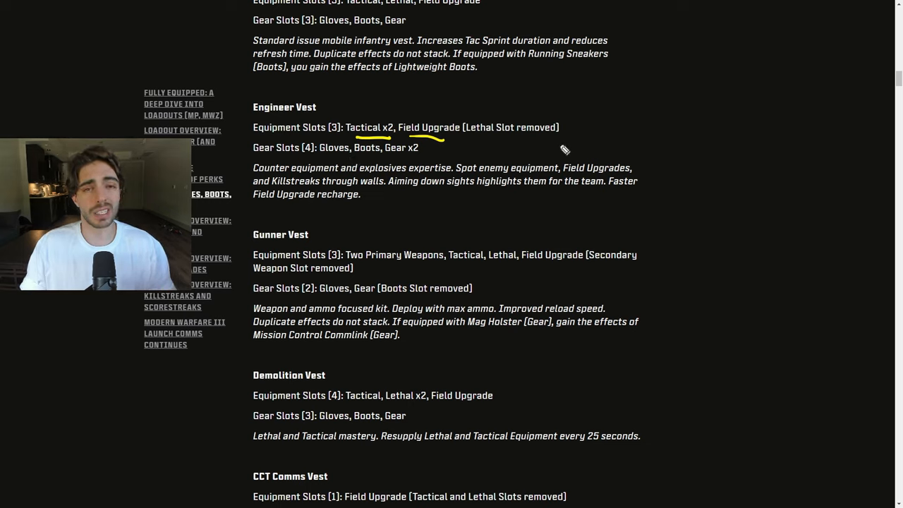
mouse_move(578, 132)
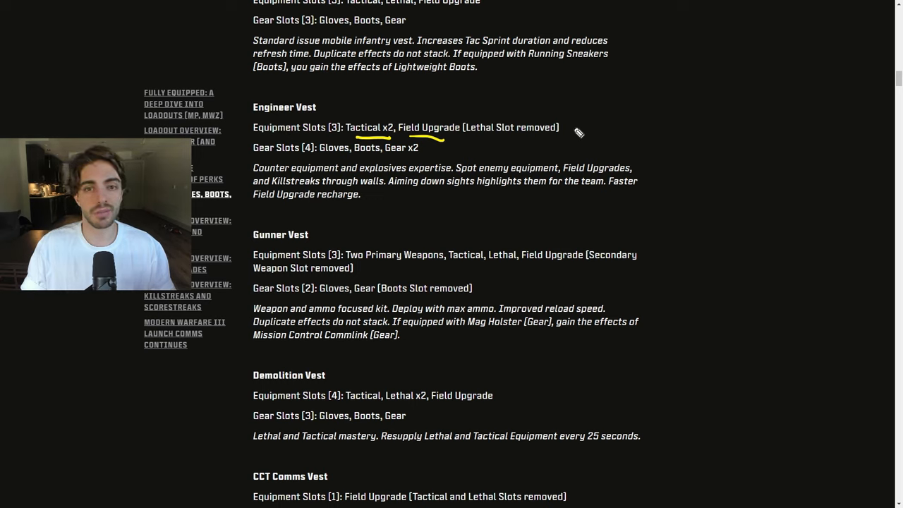
mouse_move(525, 145)
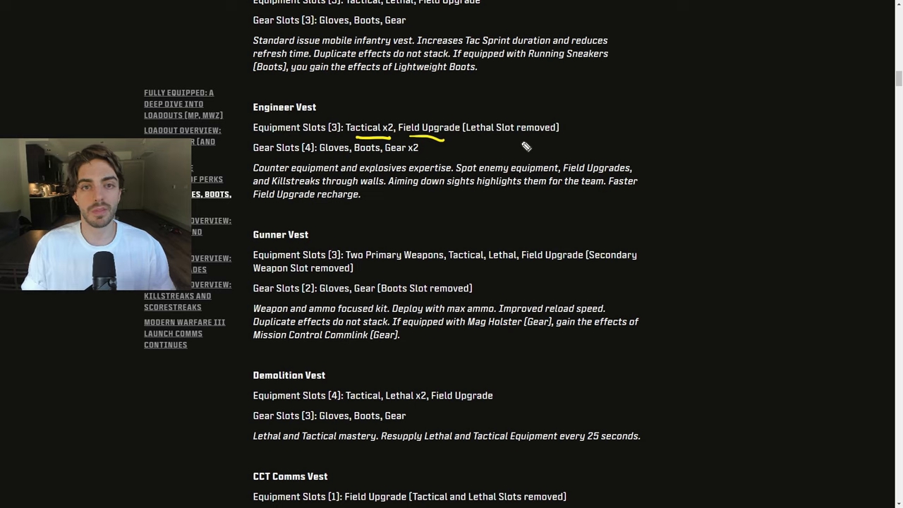
mouse_move(374, 257)
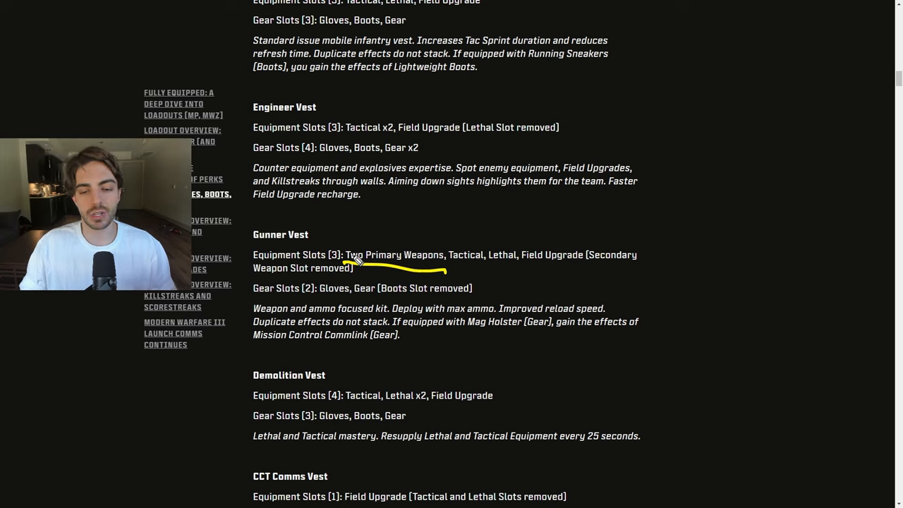
mouse_move(324, 395)
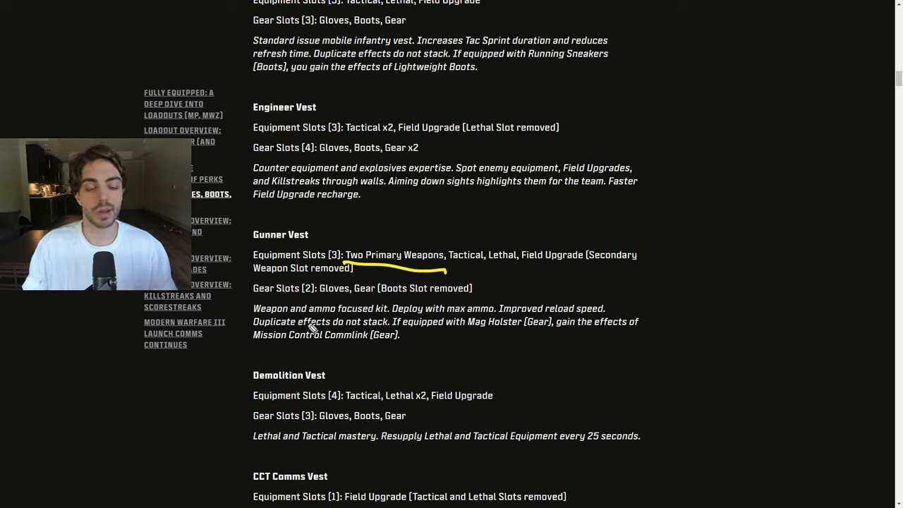
Step: Scroll past the Overkill Vest down to the Gloves perk list
scroll(down, 3)
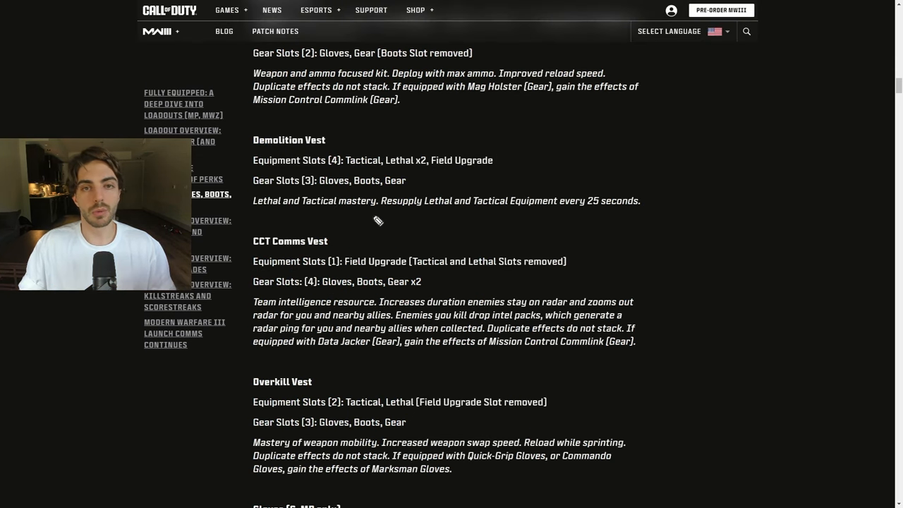
mouse_move(414, 243)
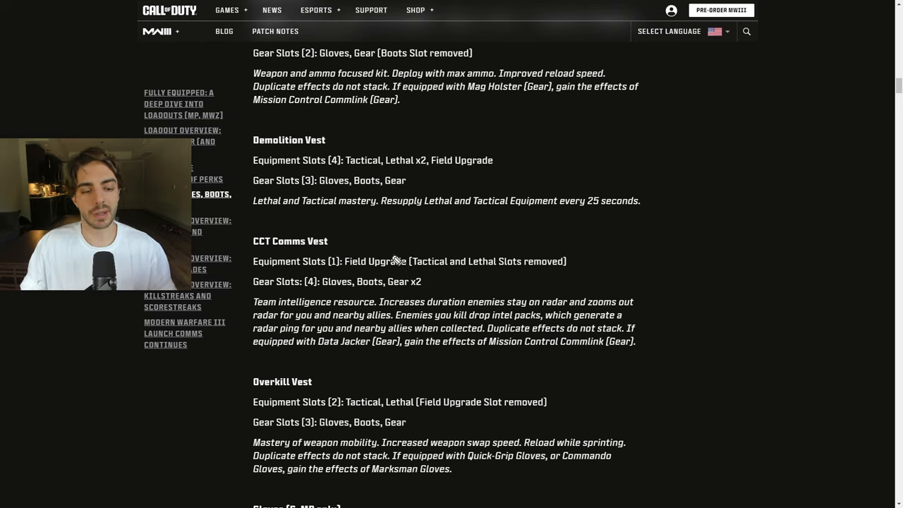
mouse_move(388, 347)
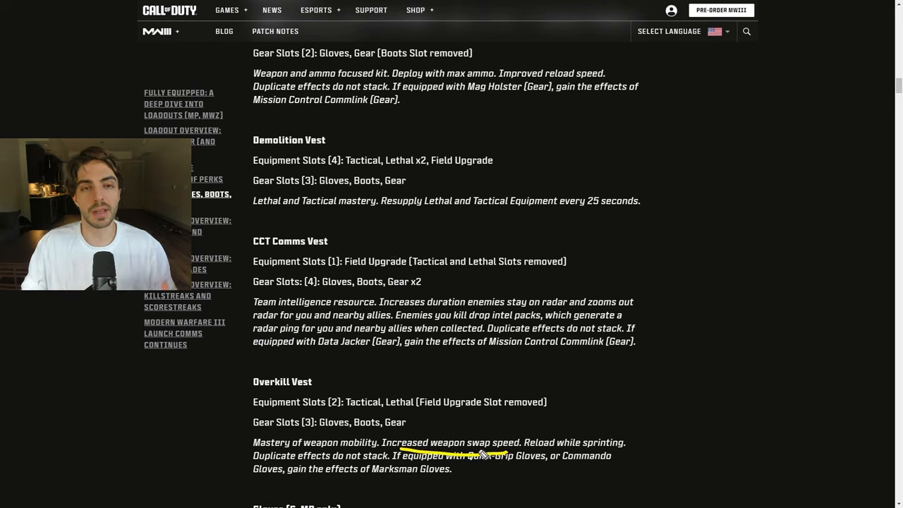
mouse_move(448, 388)
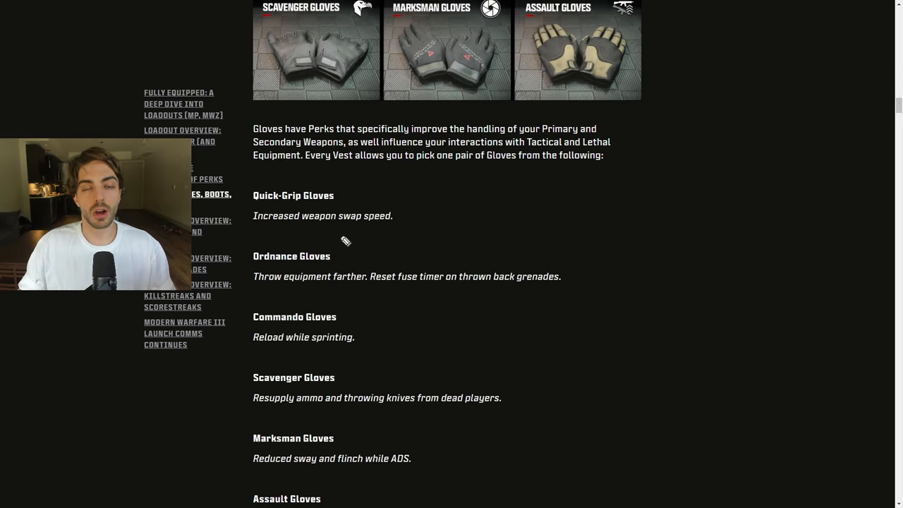
mouse_move(395, 171)
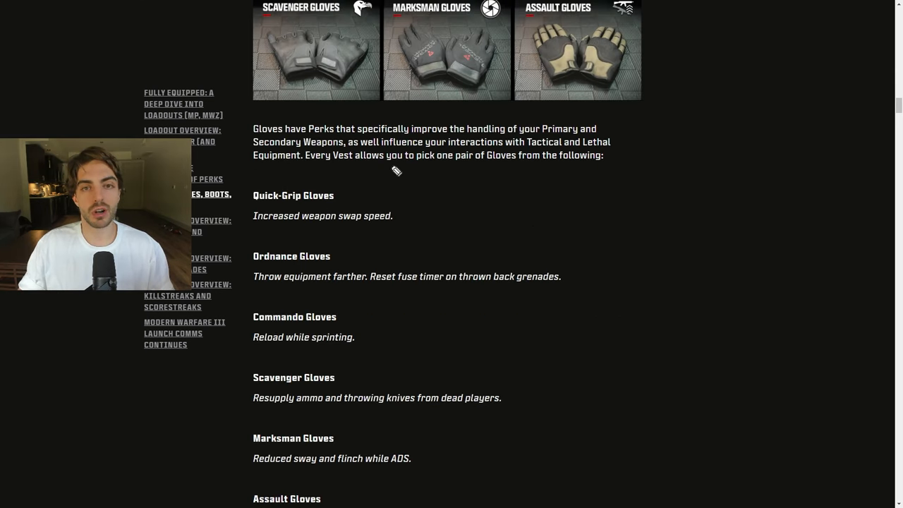
mouse_move(361, 192)
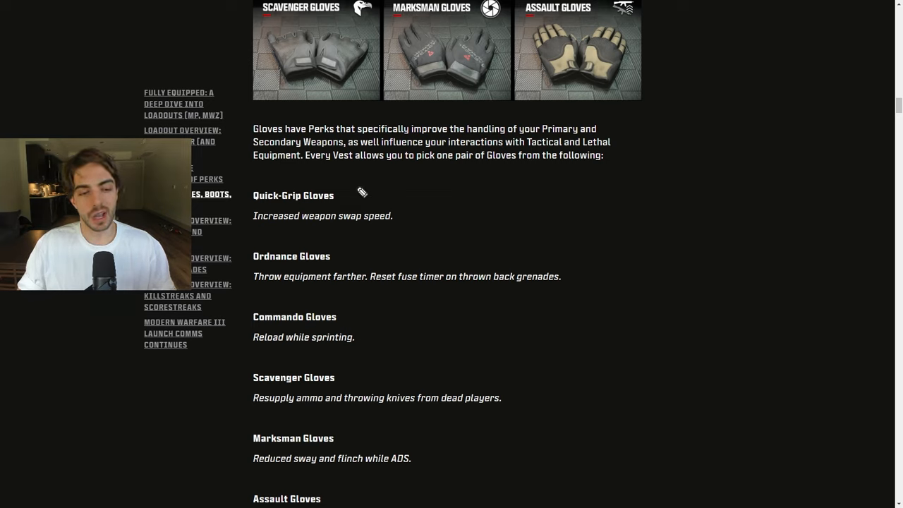
mouse_move(412, 206)
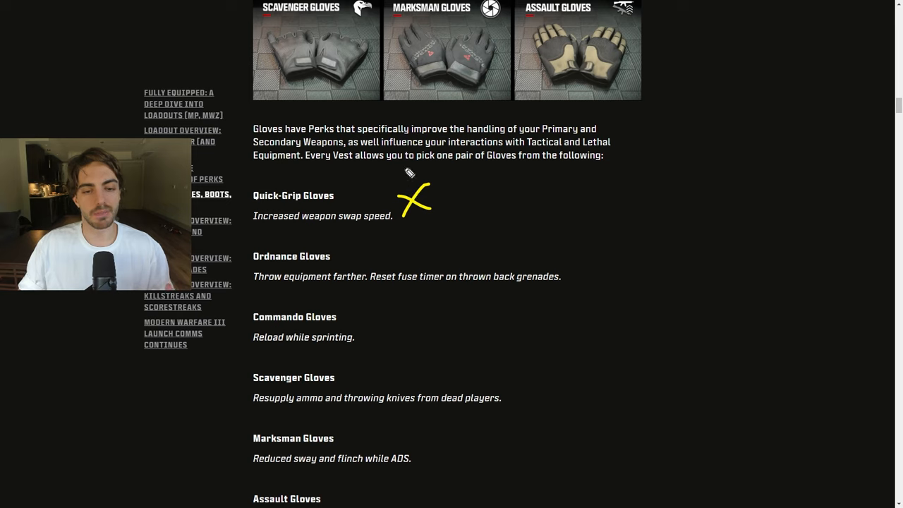
mouse_move(369, 160)
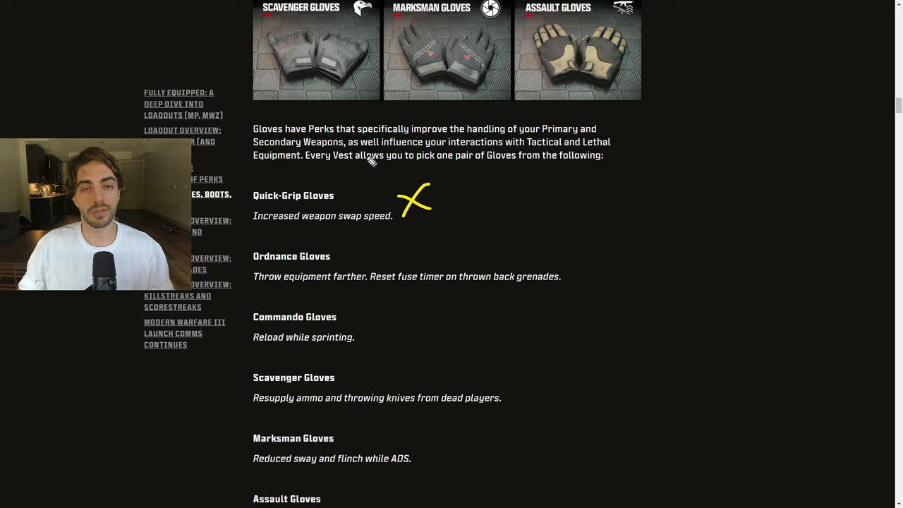
mouse_move(570, 251)
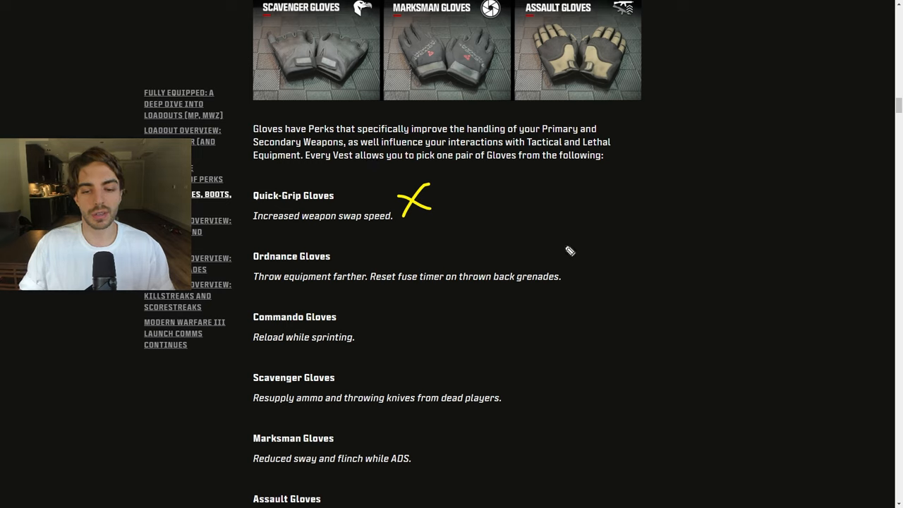
Step: Draw a yellow question mark beside the Ordnance Gloves description
drag(571, 240, 581, 317)
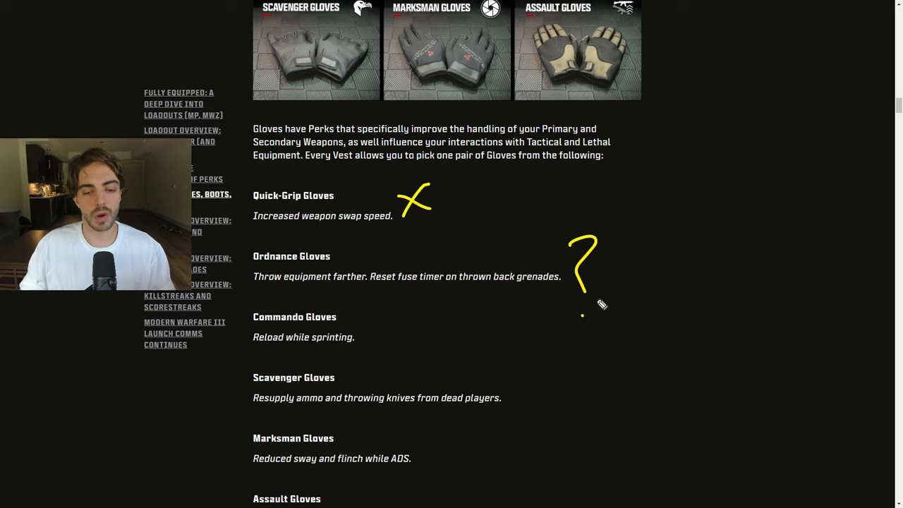
mouse_move(392, 316)
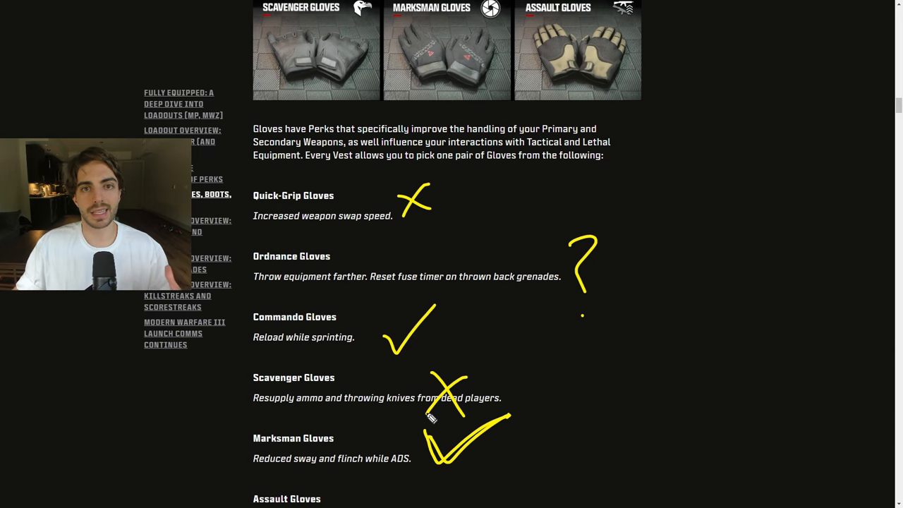
Step: Scroll through Marksman and Assault Gloves markup down to the Boots perk list
scroll(down, 3)
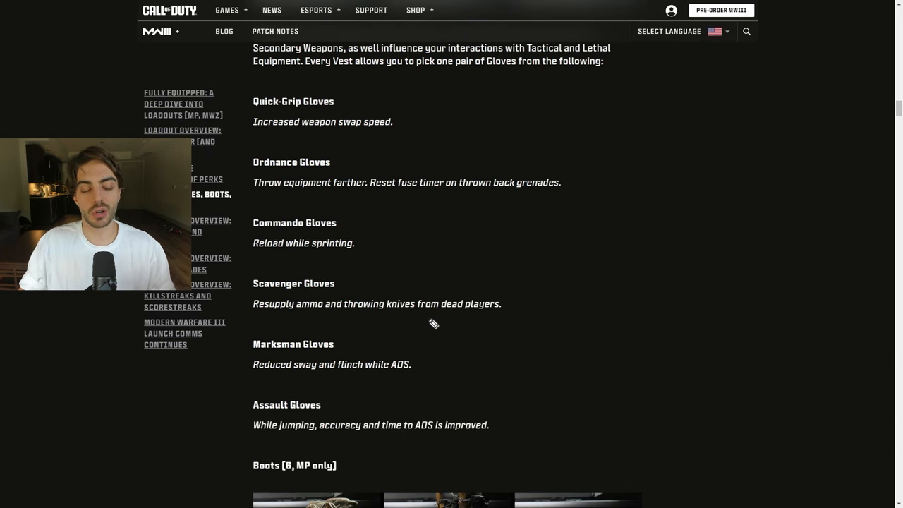
mouse_move(429, 346)
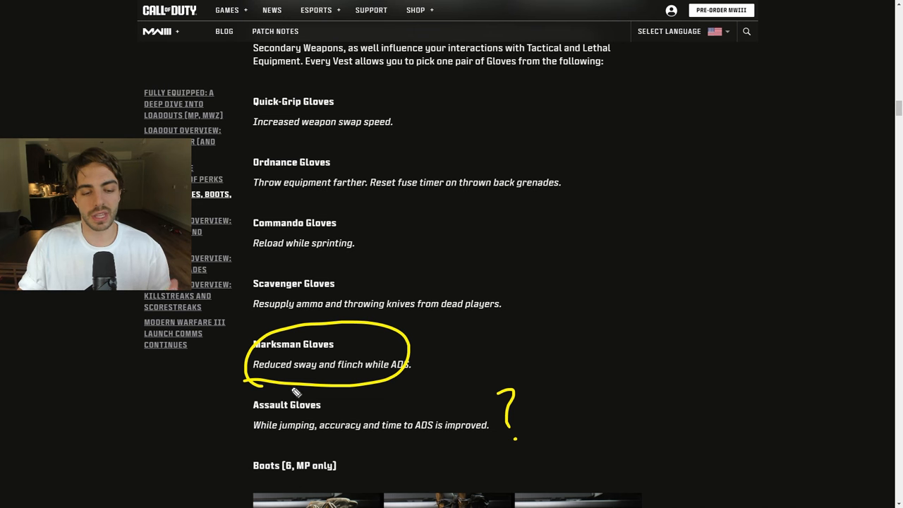
scroll(down, 3)
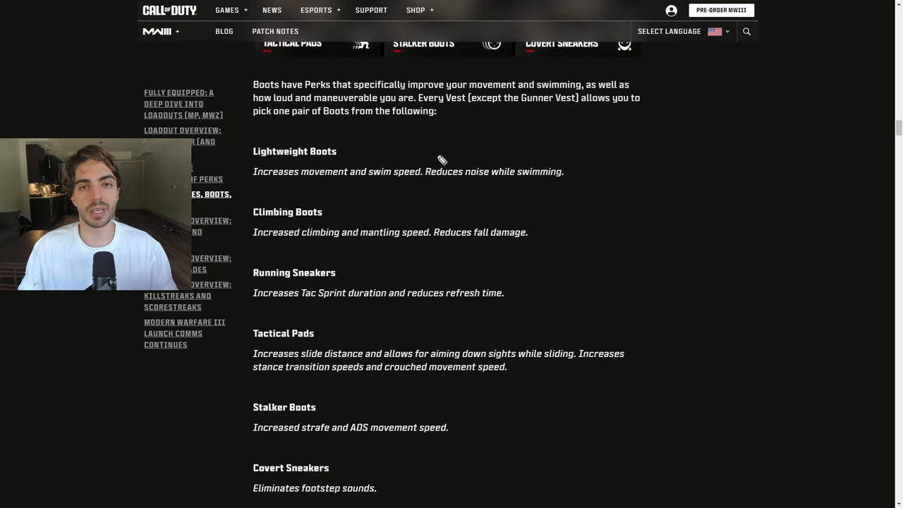
mouse_move(337, 229)
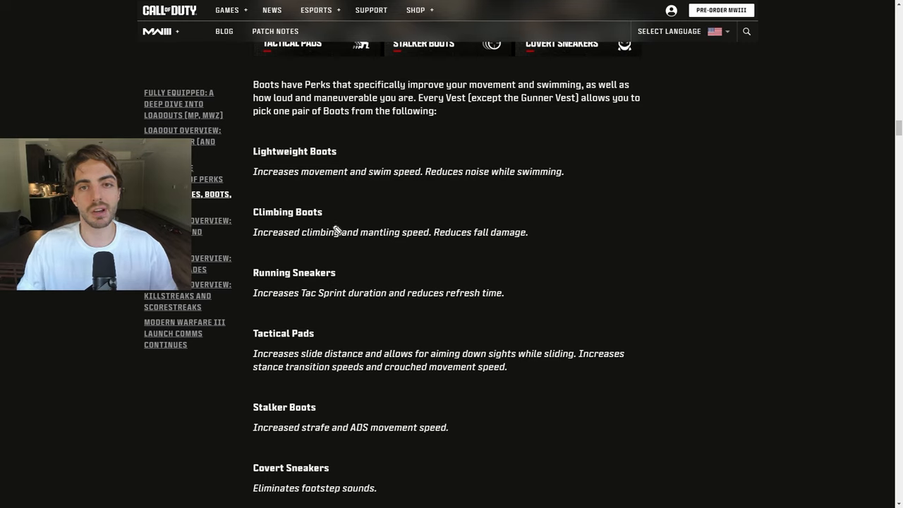
mouse_move(325, 176)
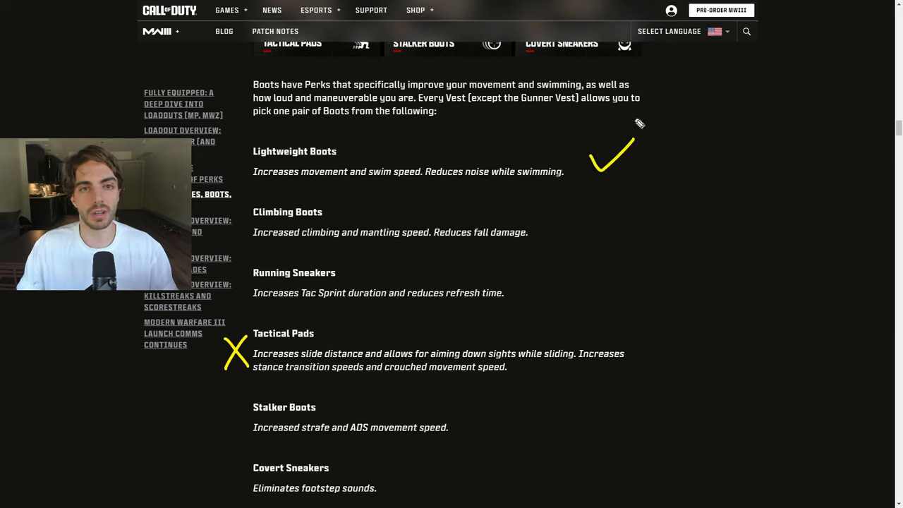
mouse_move(327, 215)
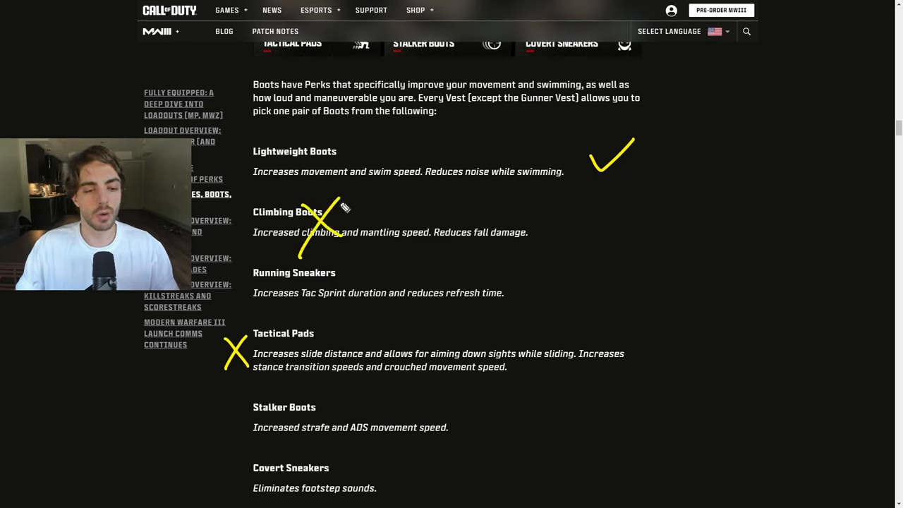
mouse_move(309, 282)
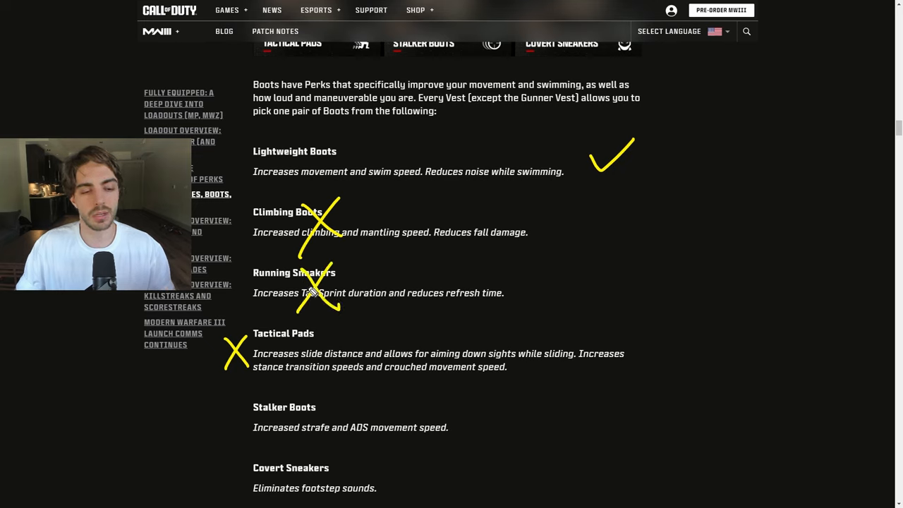
mouse_move(424, 343)
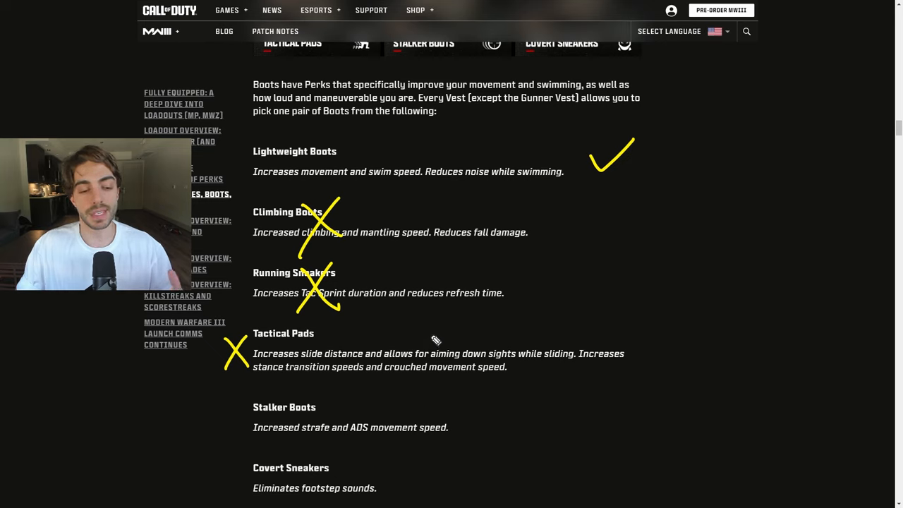
mouse_move(437, 337)
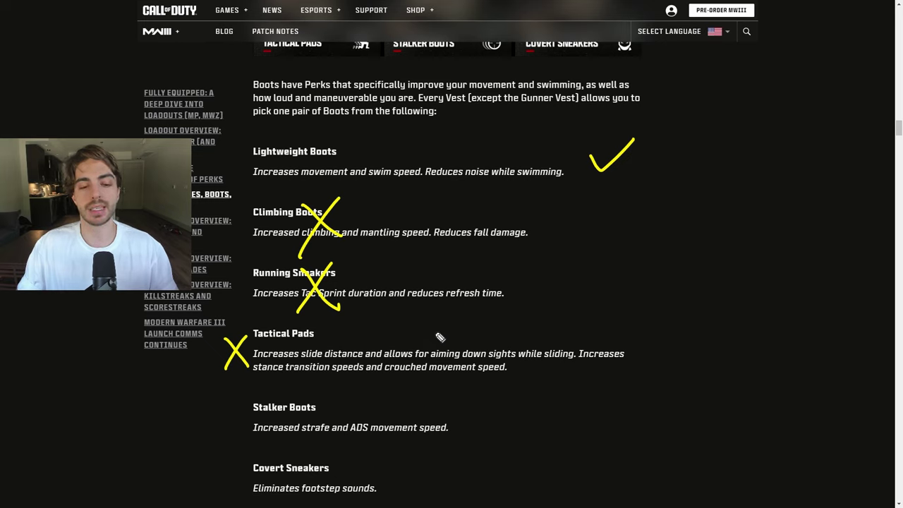
mouse_move(443, 346)
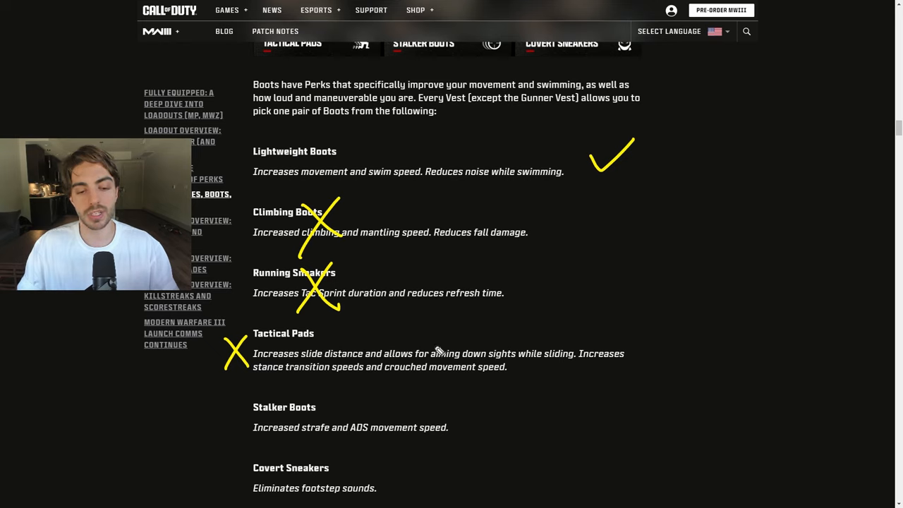
mouse_move(437, 354)
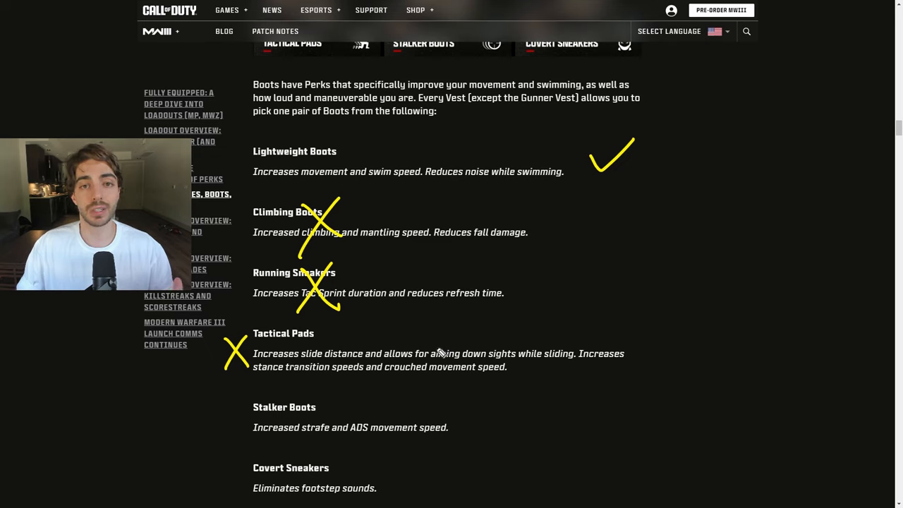
mouse_move(437, 259)
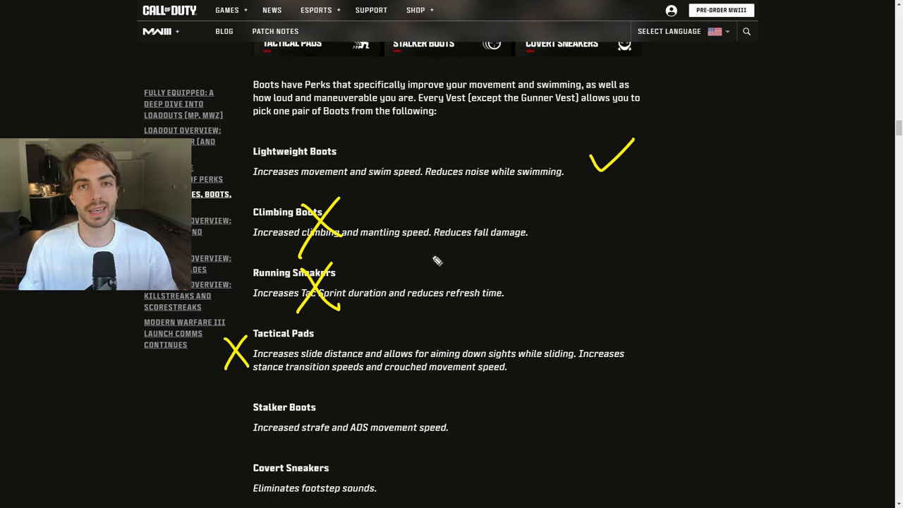
mouse_move(621, 310)
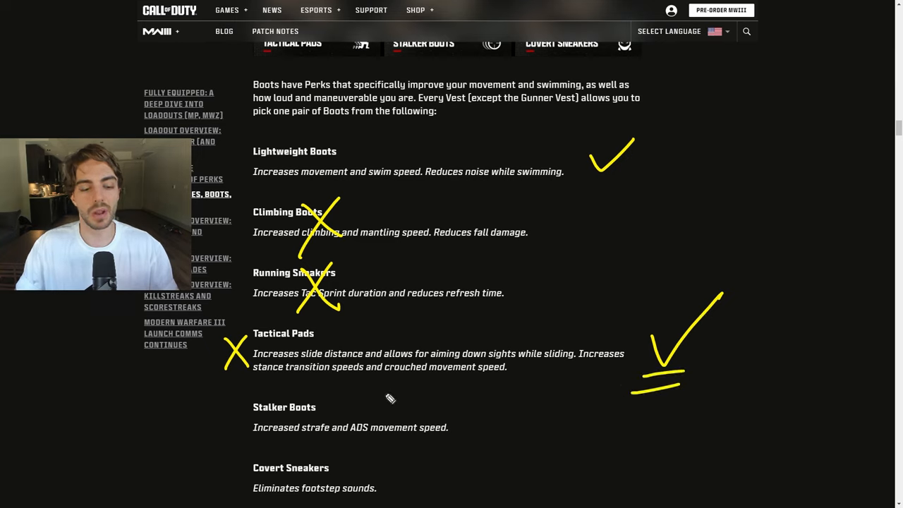
mouse_move(436, 420)
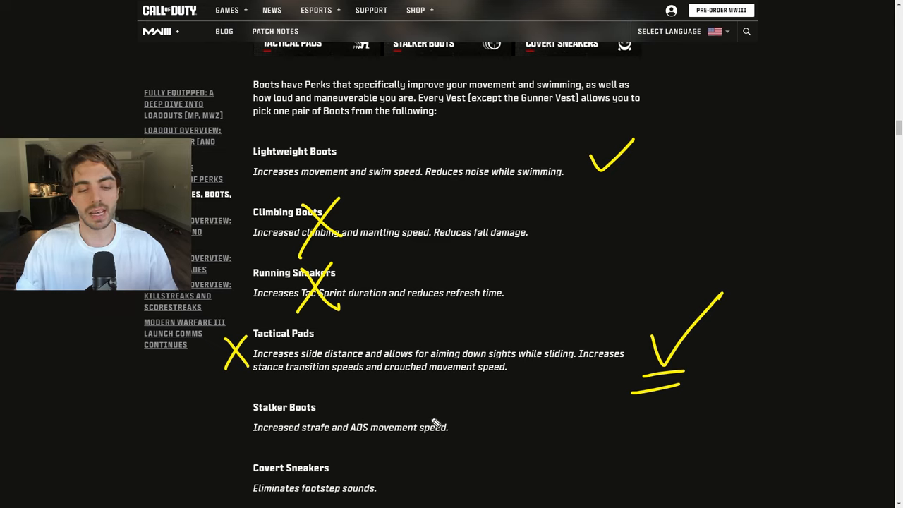
mouse_move(455, 407)
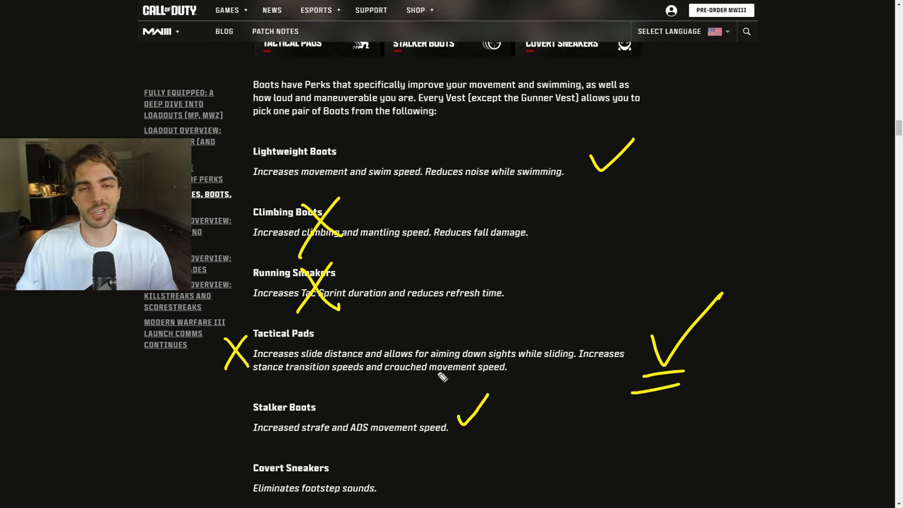
mouse_move(304, 459)
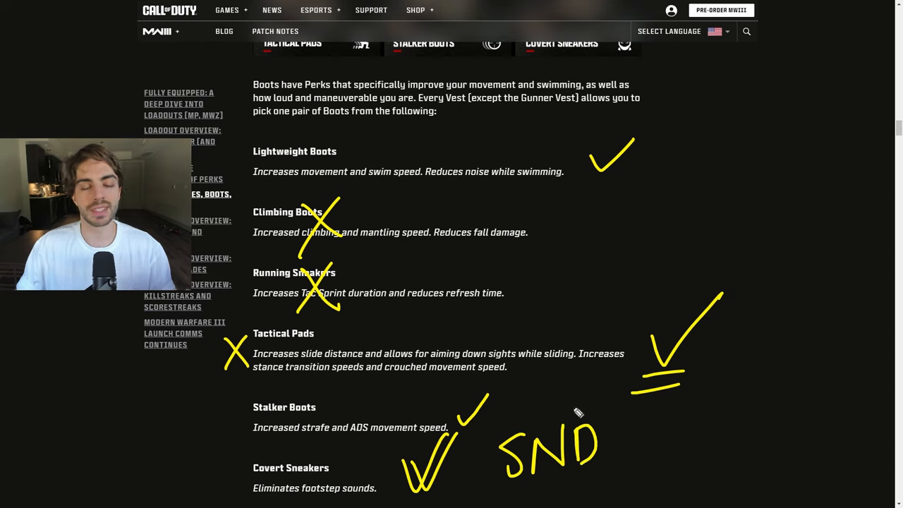
mouse_move(242, 473)
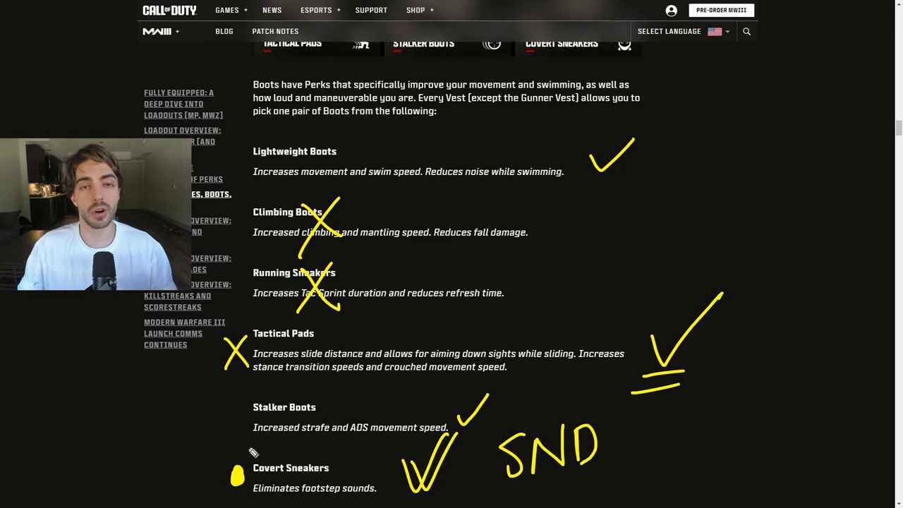
mouse_move(307, 367)
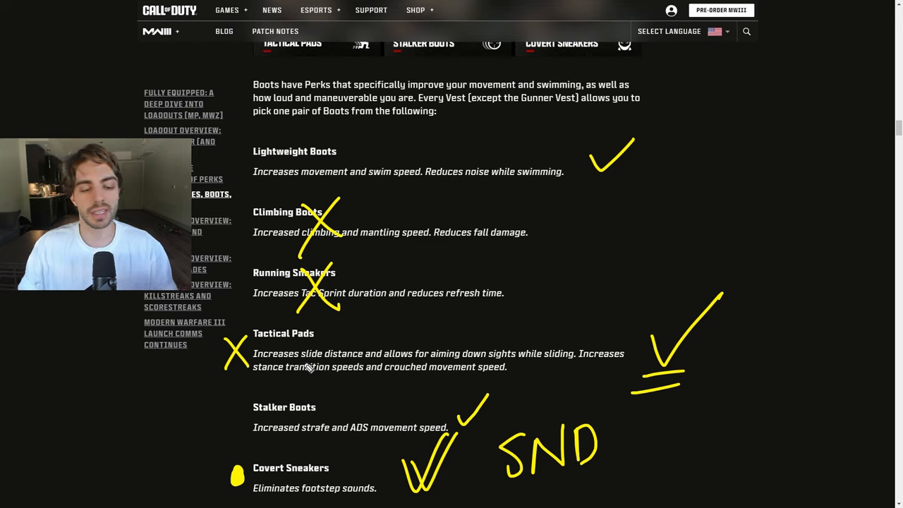
mouse_move(285, 339)
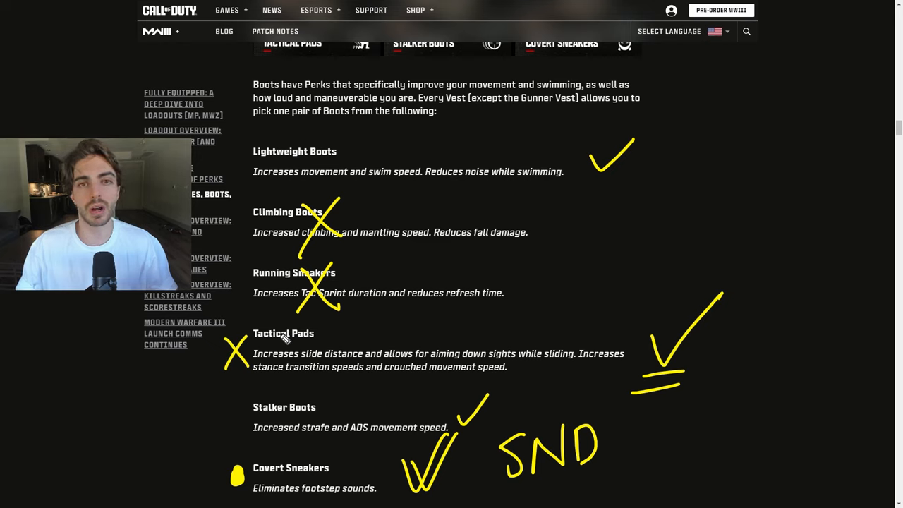
Step: Scroll down to Gear (12, MP only) and circle the Tac Mask image
scroll(down, 3)
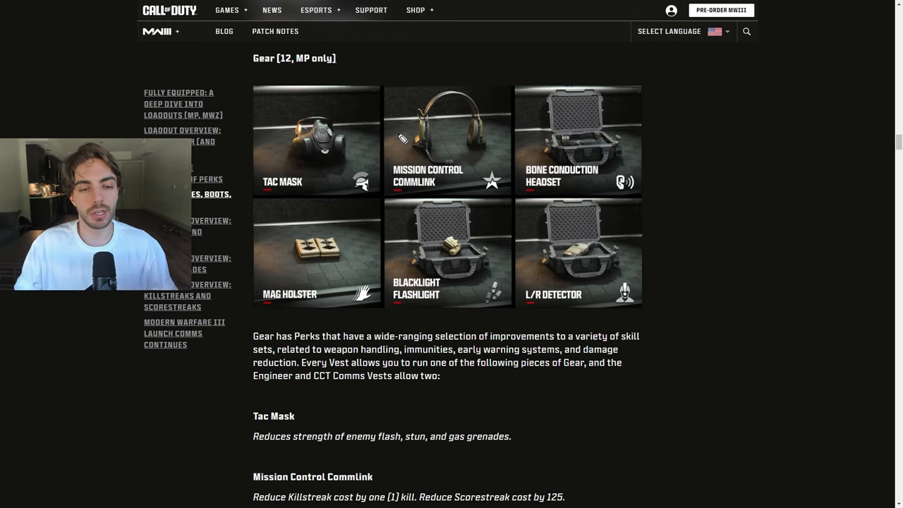
mouse_move(331, 93)
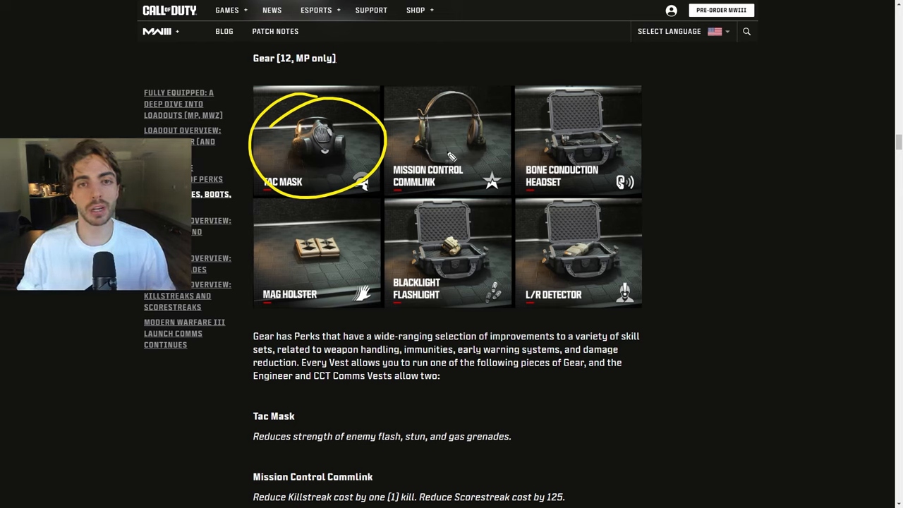
Step: Scroll to the Tacticals section for the Smoke Grenade and Battle Rage markup
scroll(down, 3)
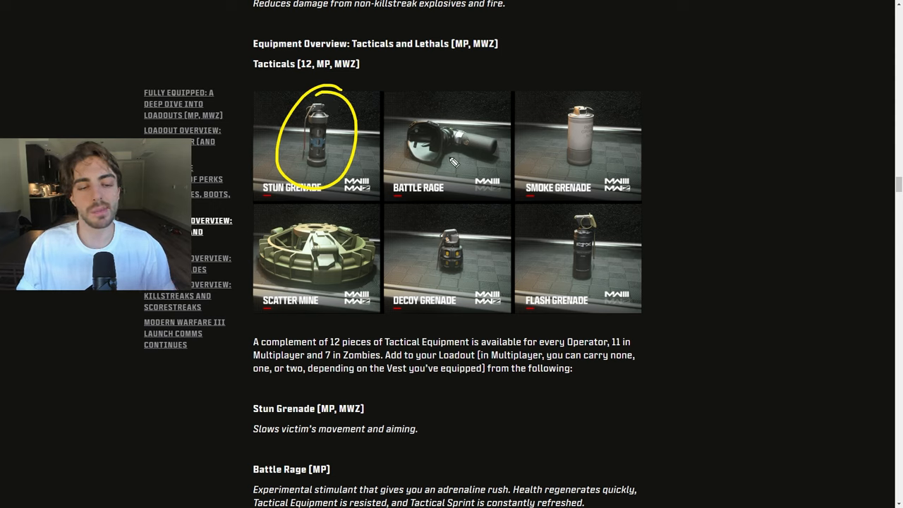
mouse_move(446, 182)
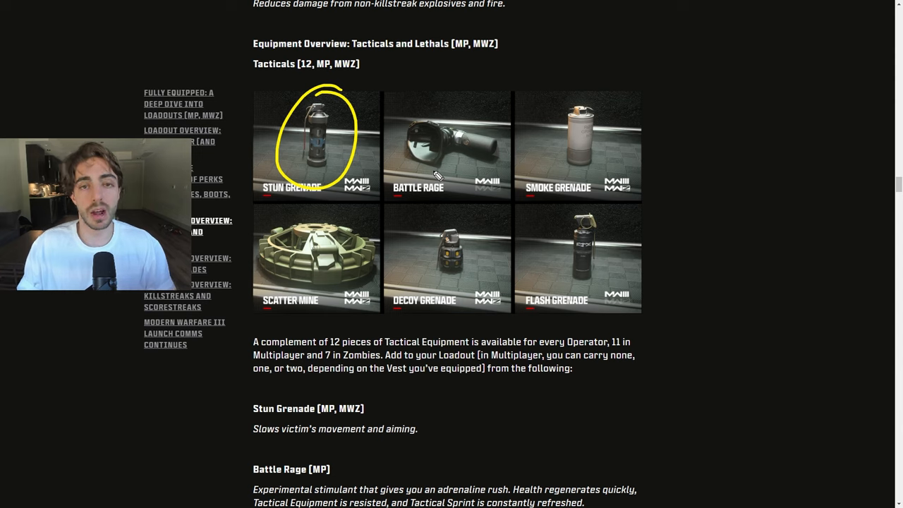
mouse_move(610, 85)
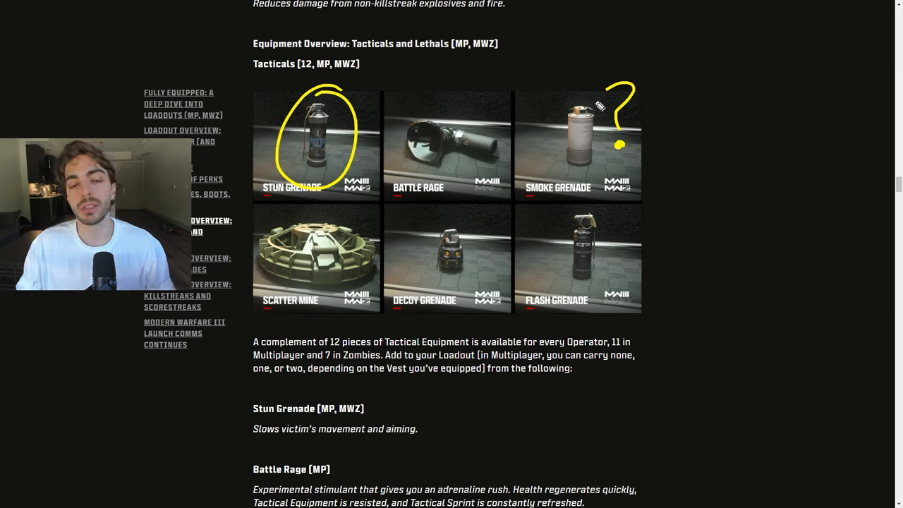
mouse_move(463, 134)
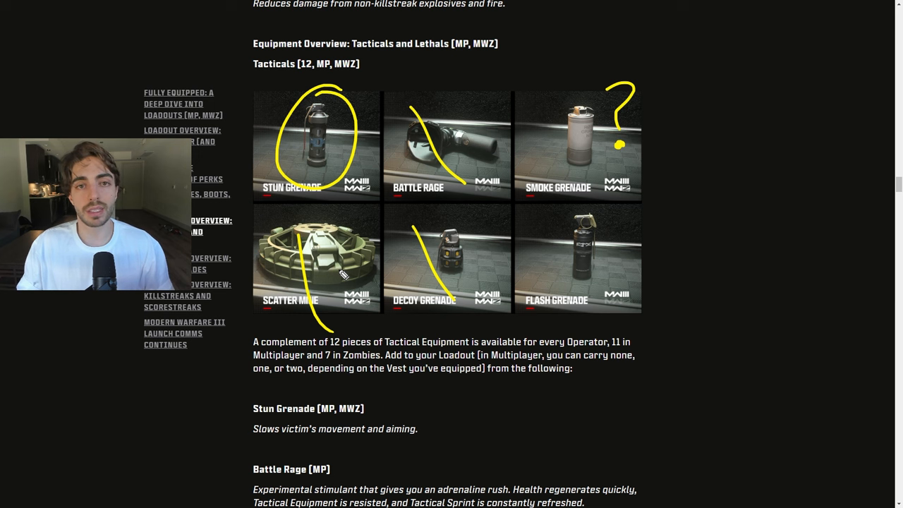
Step: Scroll through Lethals with Frag Grenade circled down to the Field Upgrades grid
scroll(down, 3)
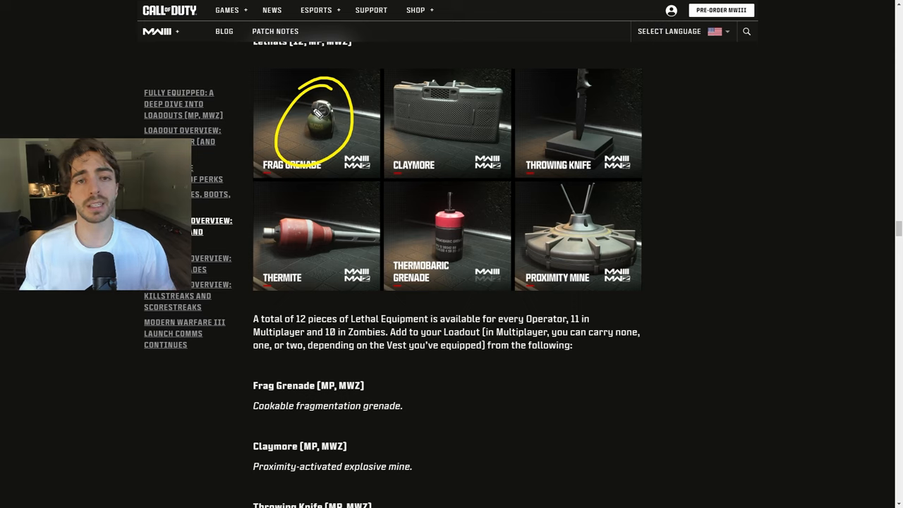
mouse_move(289, 112)
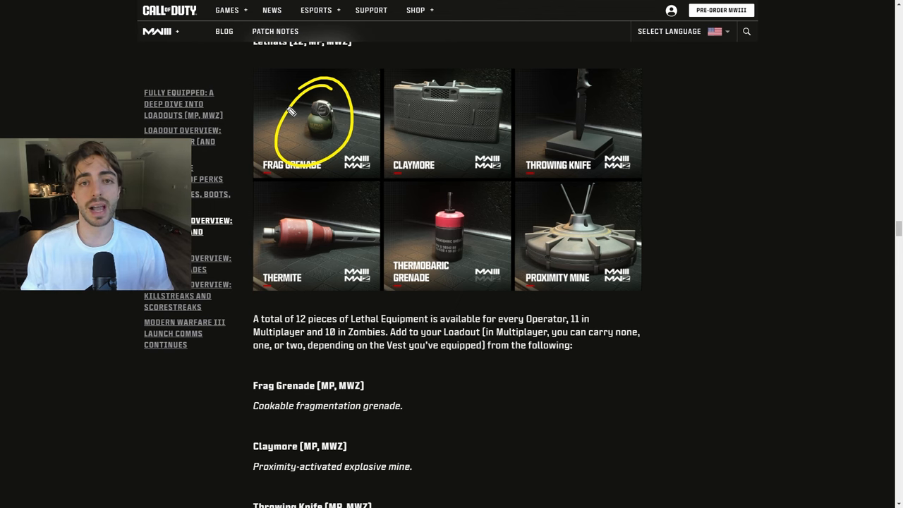
scroll(down, 3)
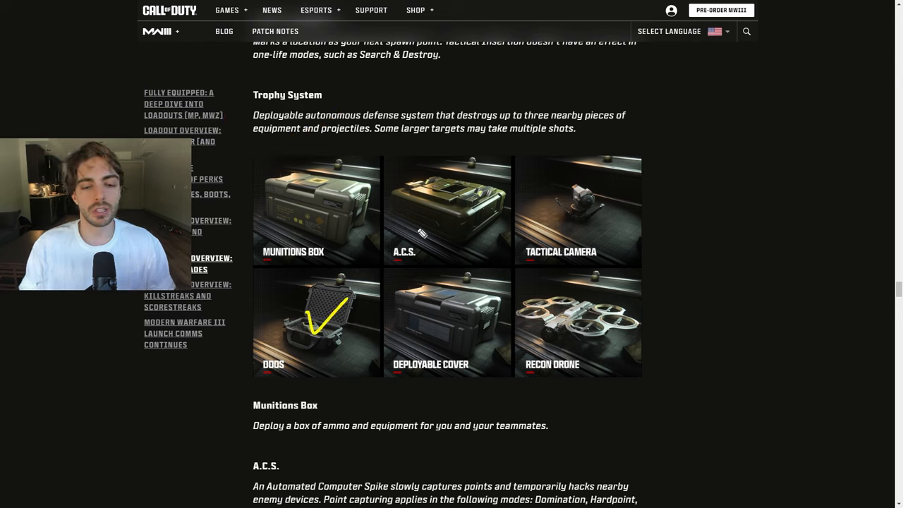
Step: Draw a yellow tick over the A.C.S. field upgrade image
drag(426, 229, 501, 176)
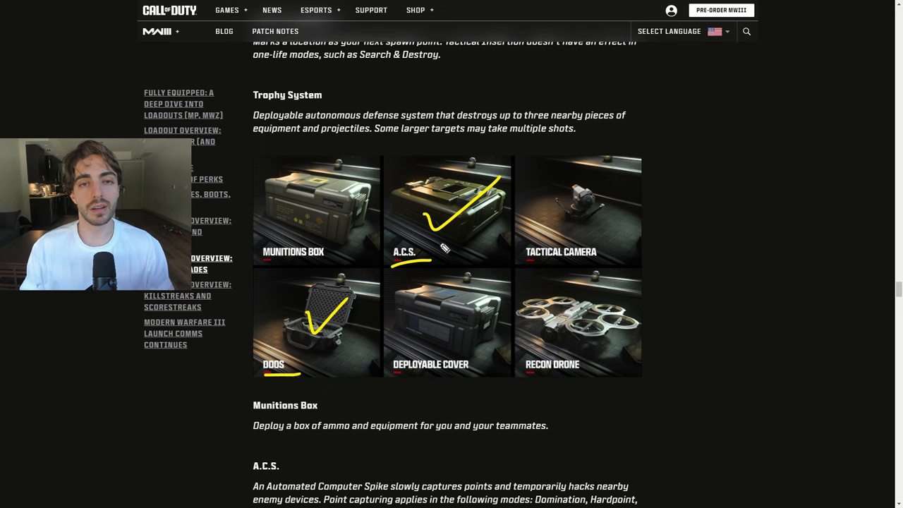
Step: Scroll the field upgrade descriptions, Munitions Box through Recon Drone, into view
scroll(down, 3)
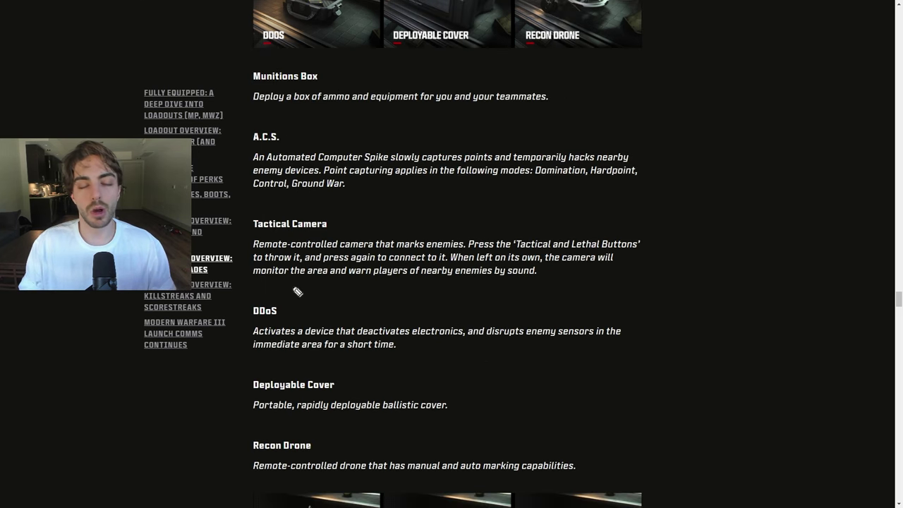
mouse_move(274, 325)
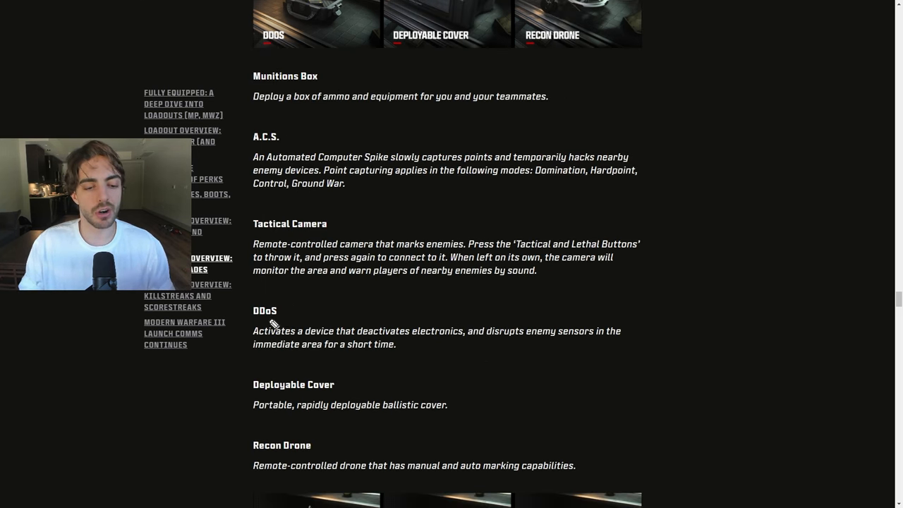
mouse_move(307, 319)
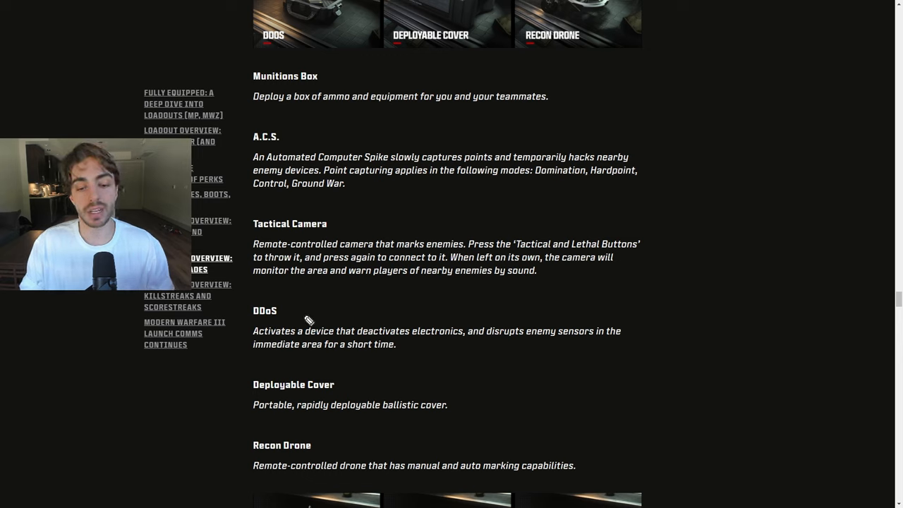
mouse_move(303, 319)
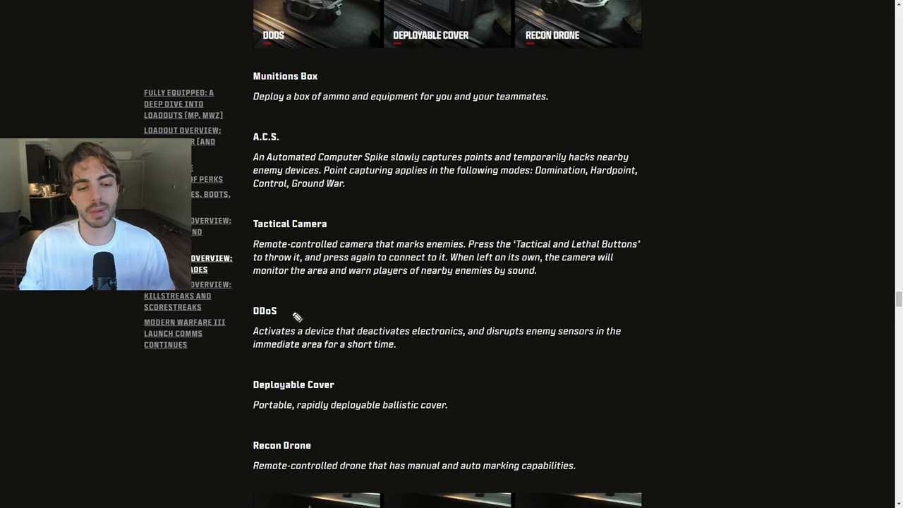
mouse_move(305, 316)
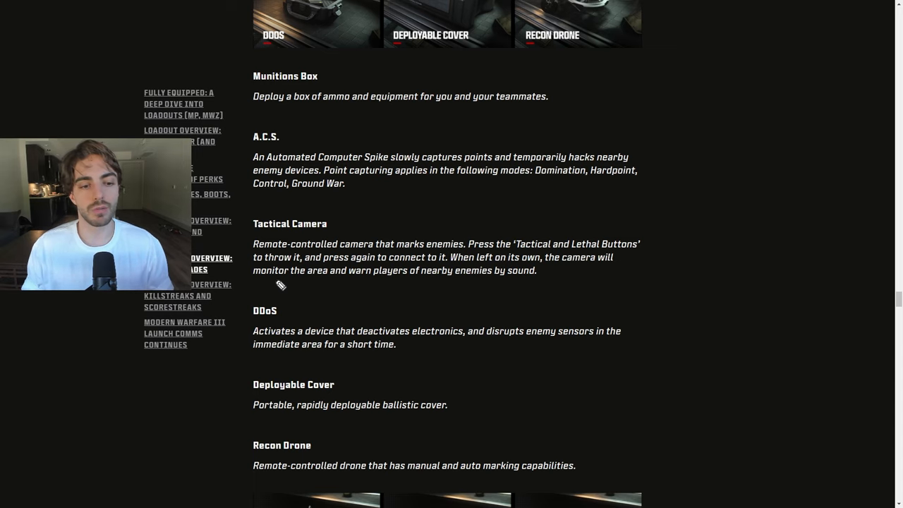
Step: Circle Cruise Missile, Mortar Strike and SAE in the Killstreaks list and note 6 MW2 and 7
scroll(down, 3)
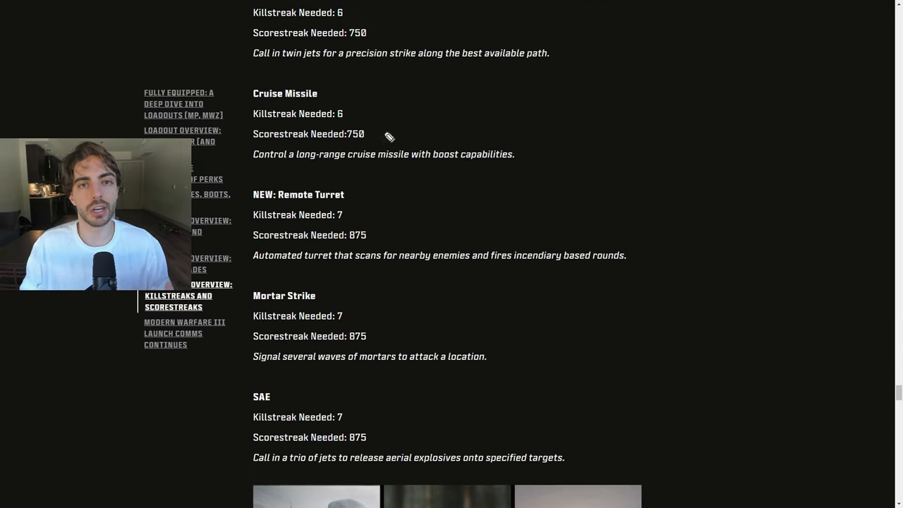
mouse_move(322, 135)
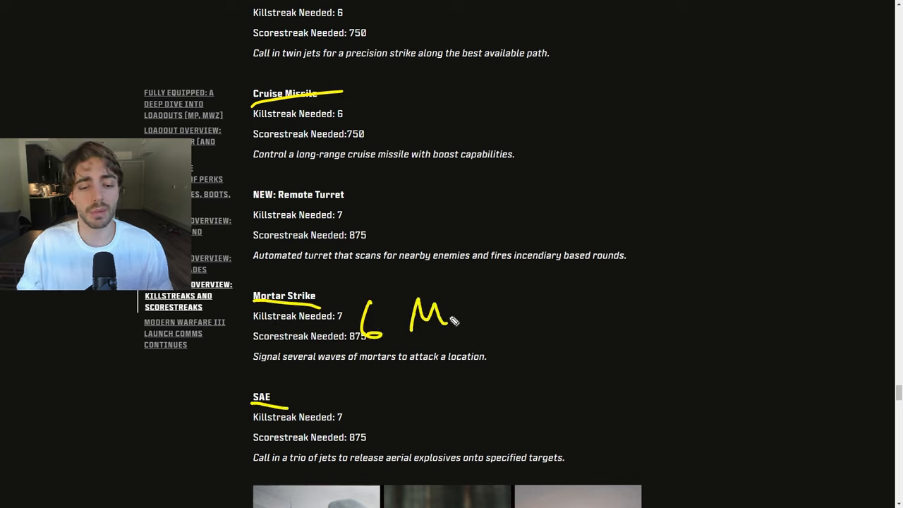
drag(452, 318, 562, 324)
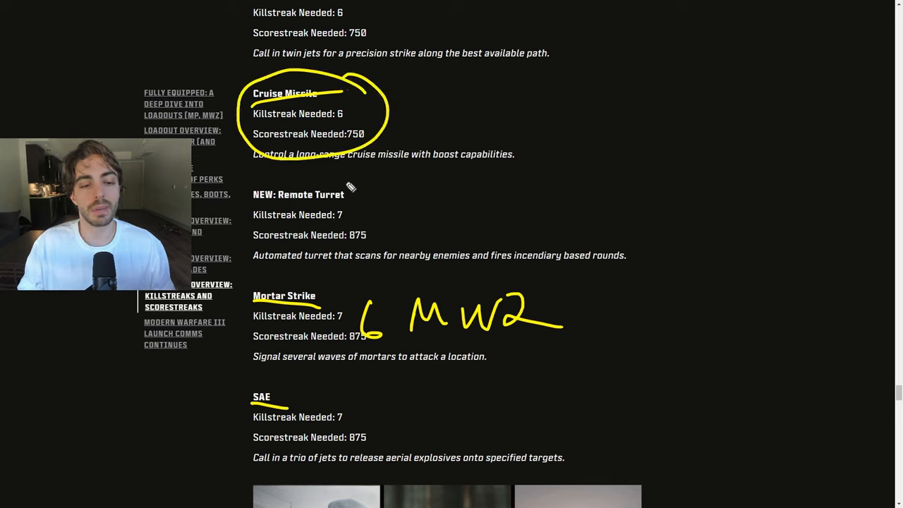
mouse_move(313, 285)
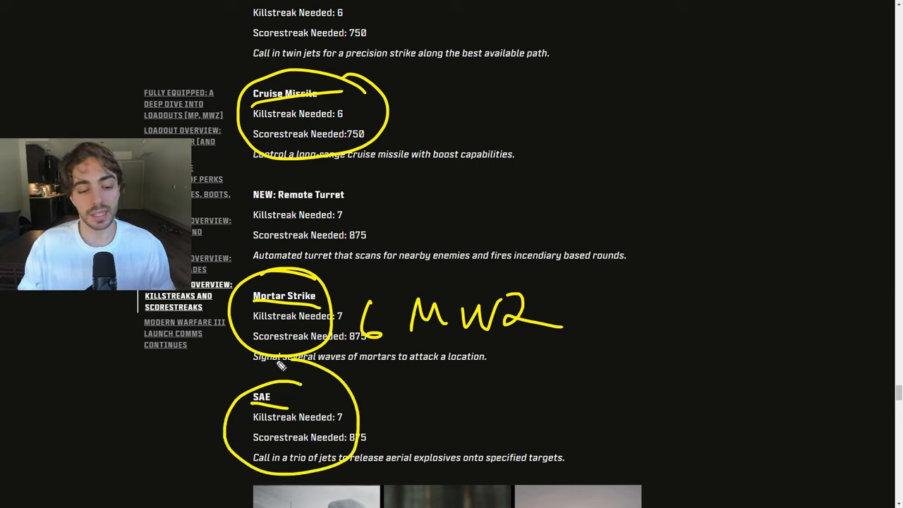
drag(440, 99, 431, 149)
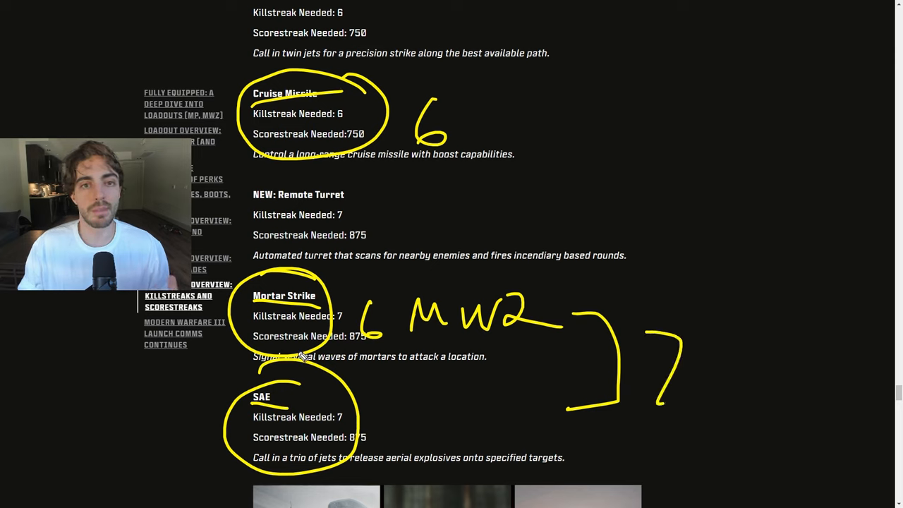
mouse_move(296, 347)
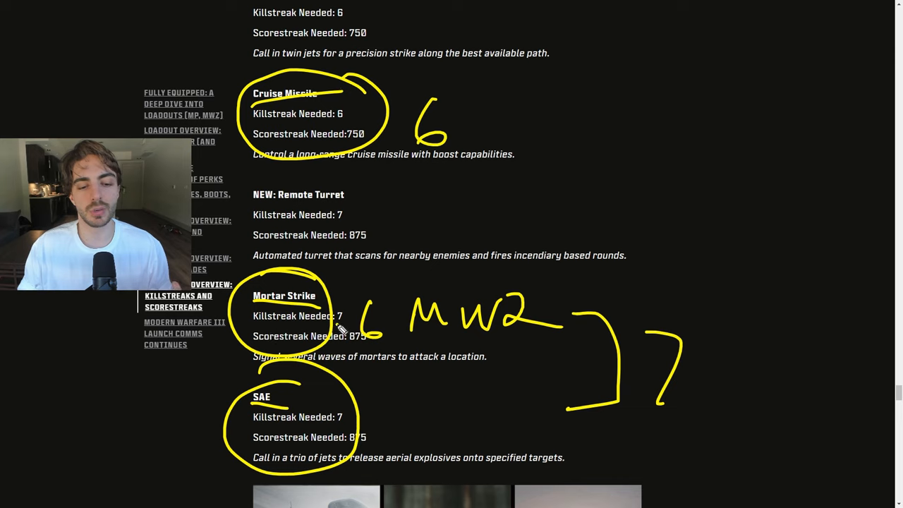
mouse_move(322, 294)
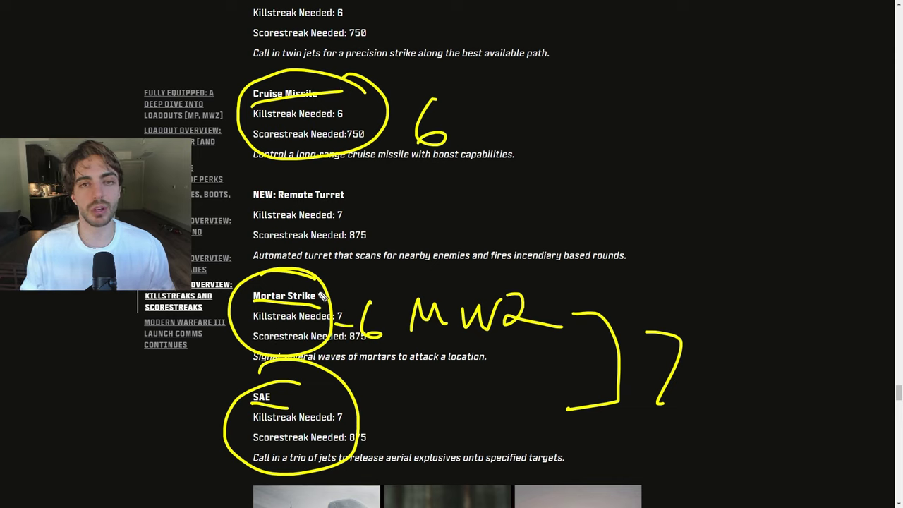